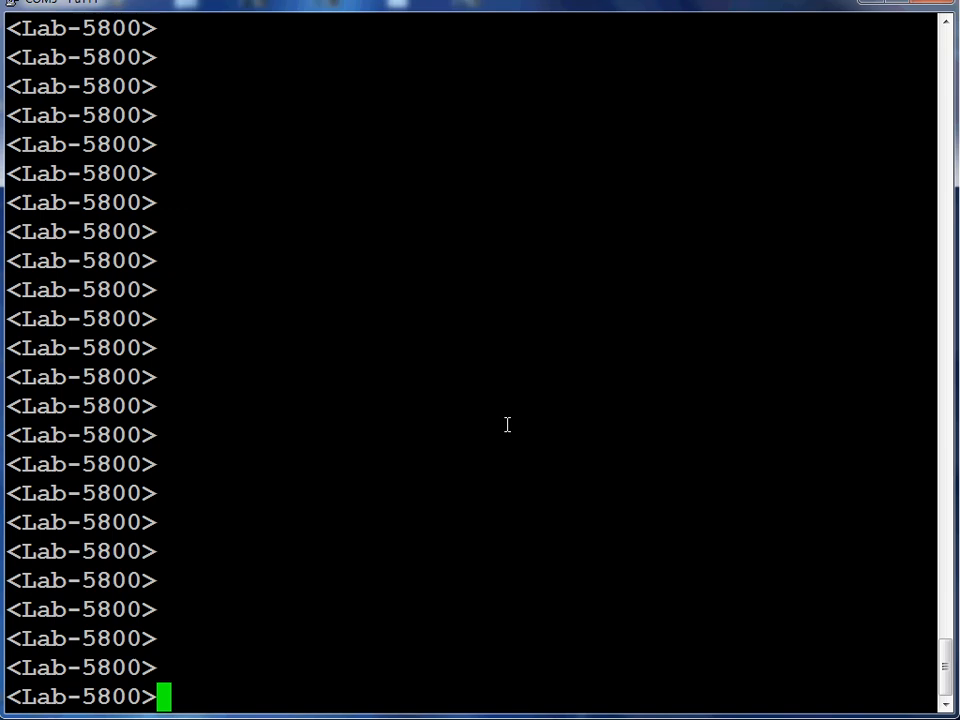
- Enter system view and create interface Bridge-Aggregation 1
type("system-view")
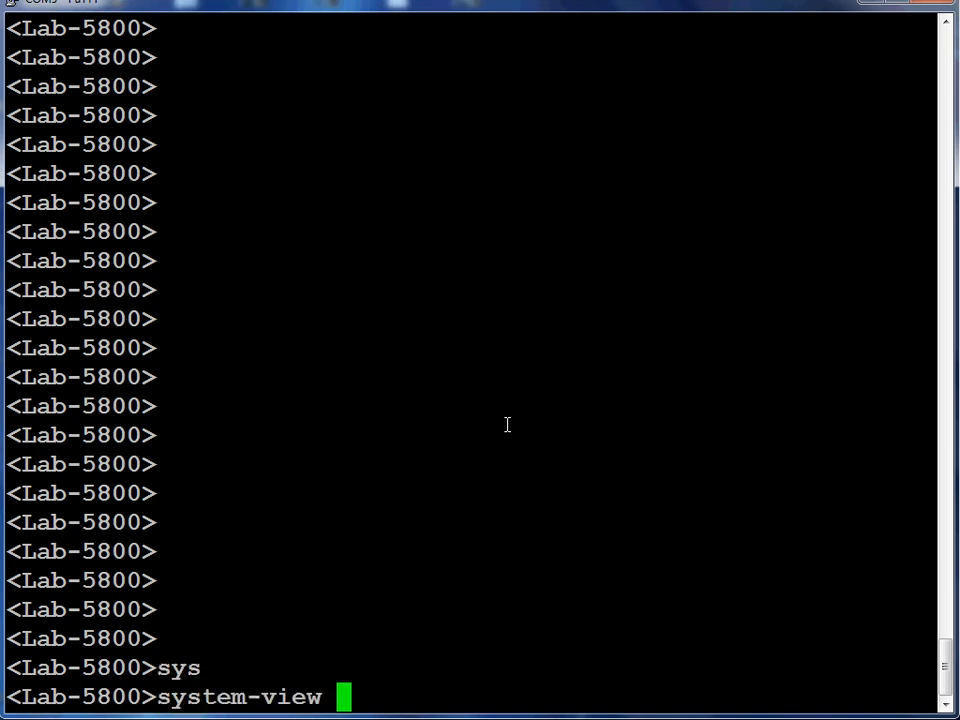
key("Return")
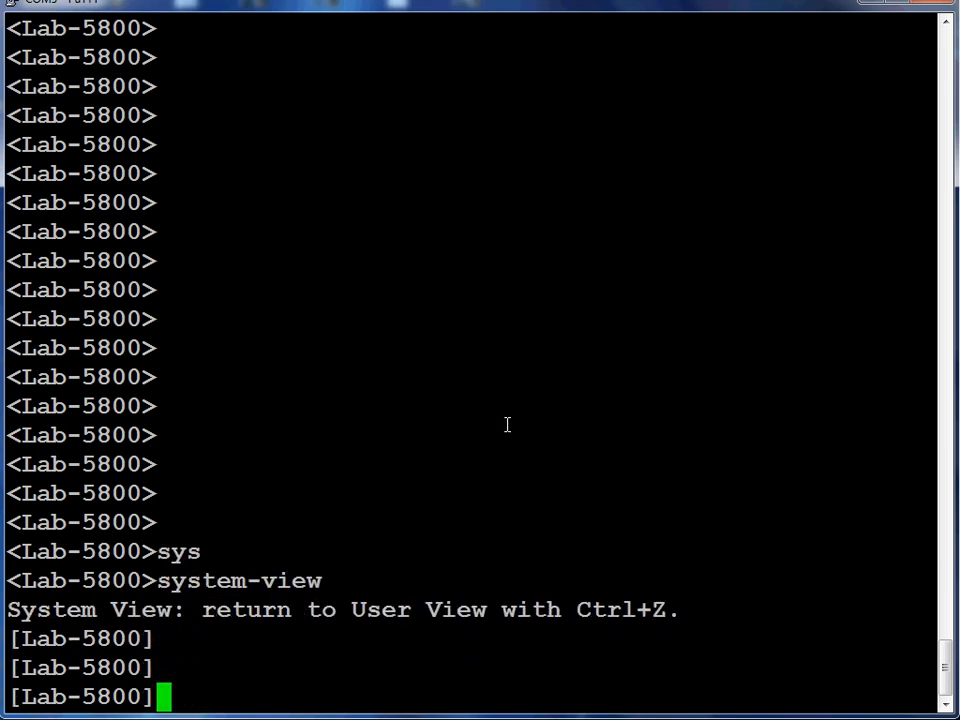
type("int Bridge-Aggregation")
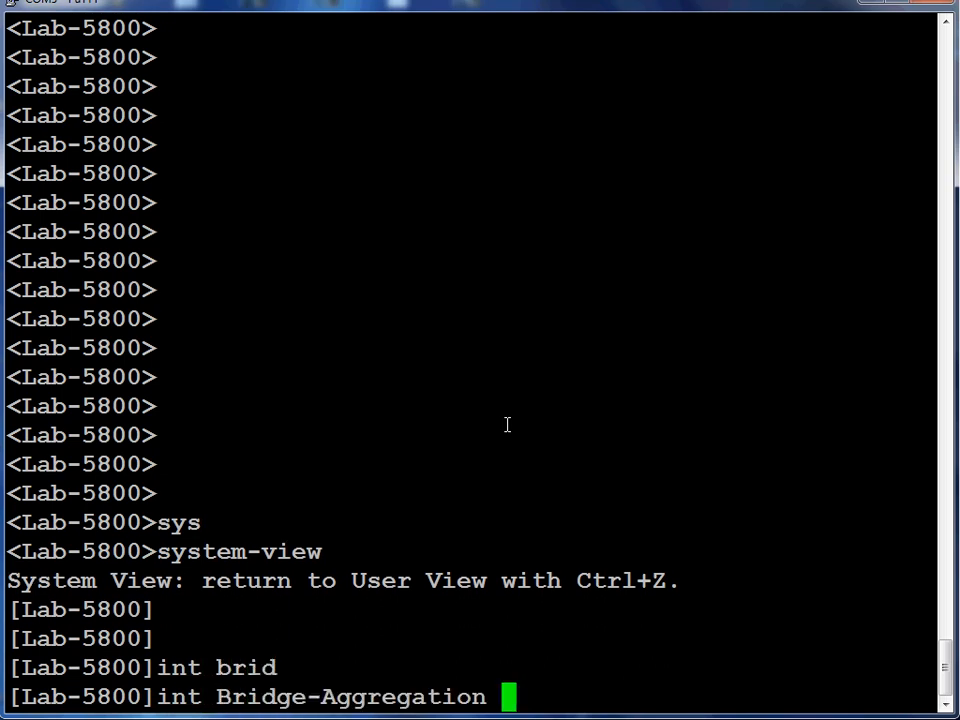
type("1")
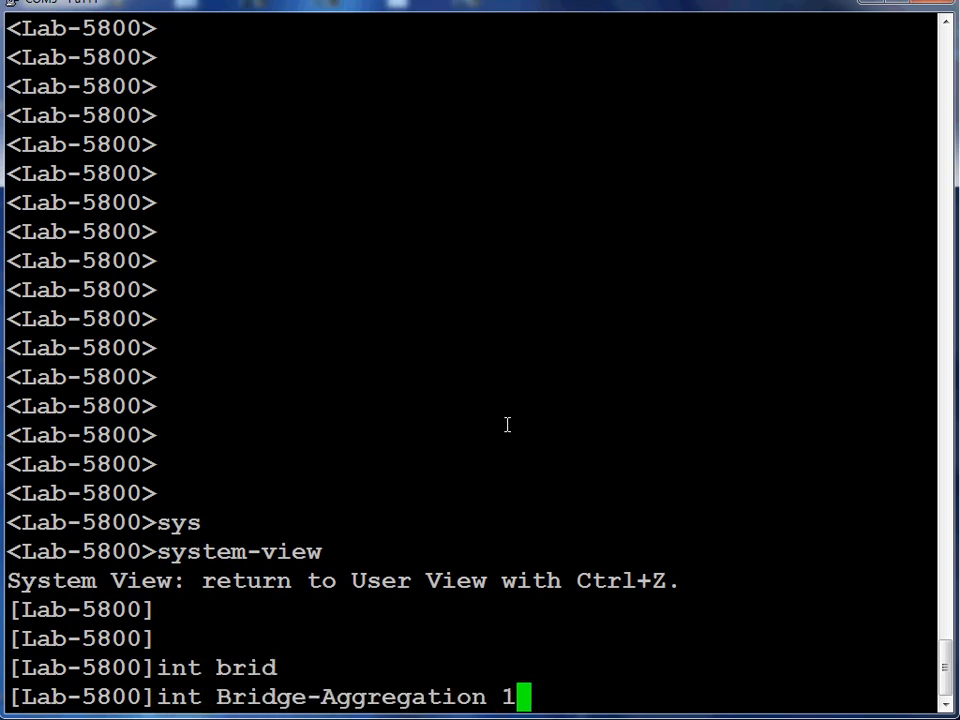
key("return")
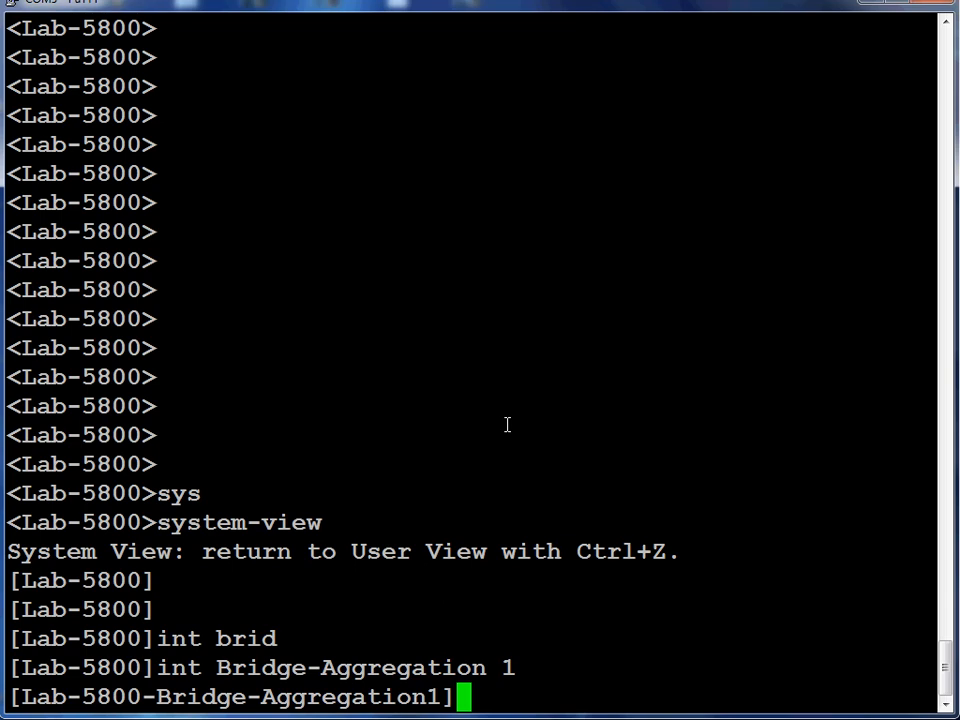
- Set Bridge-Aggregation 1 to dynamic link-aggregation mode and return to system view
type("link")
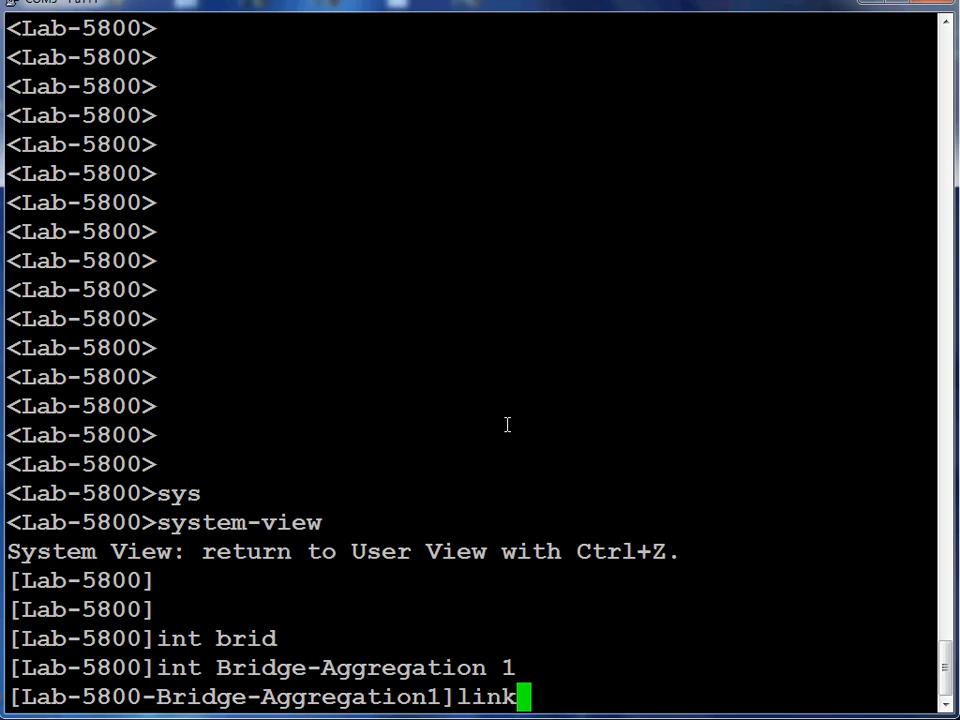
type("-aggregation mode")
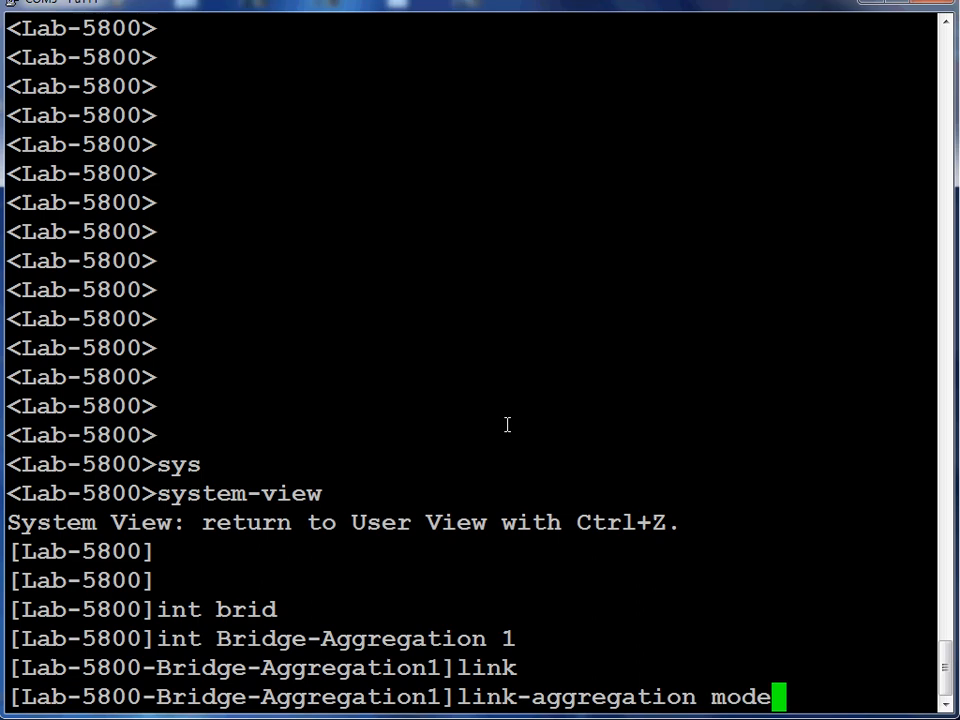
type("dynamic")
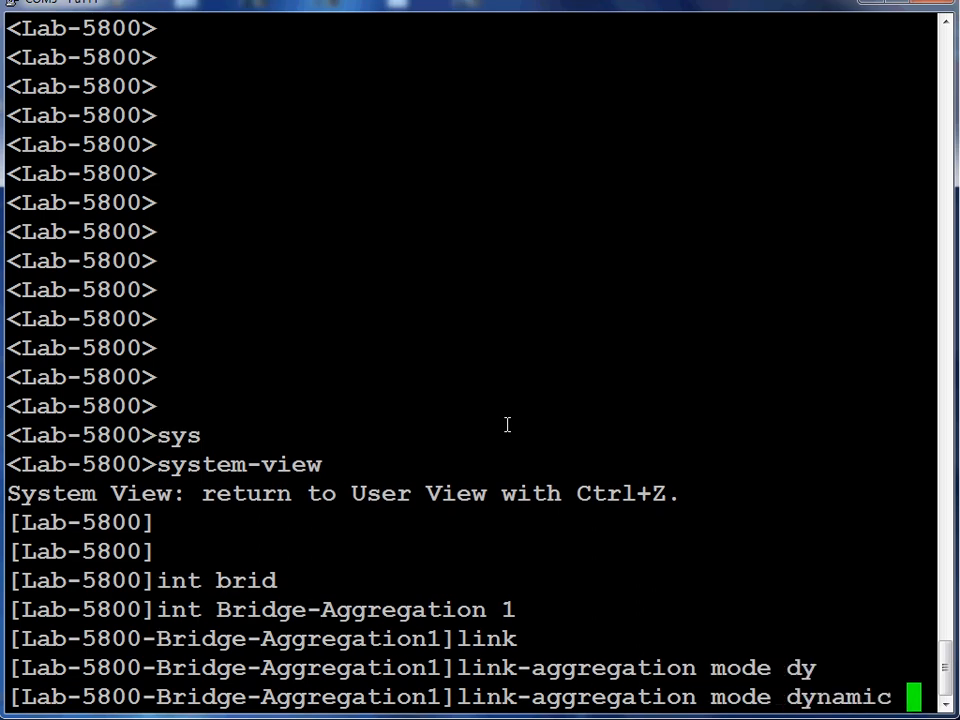
key("Return")
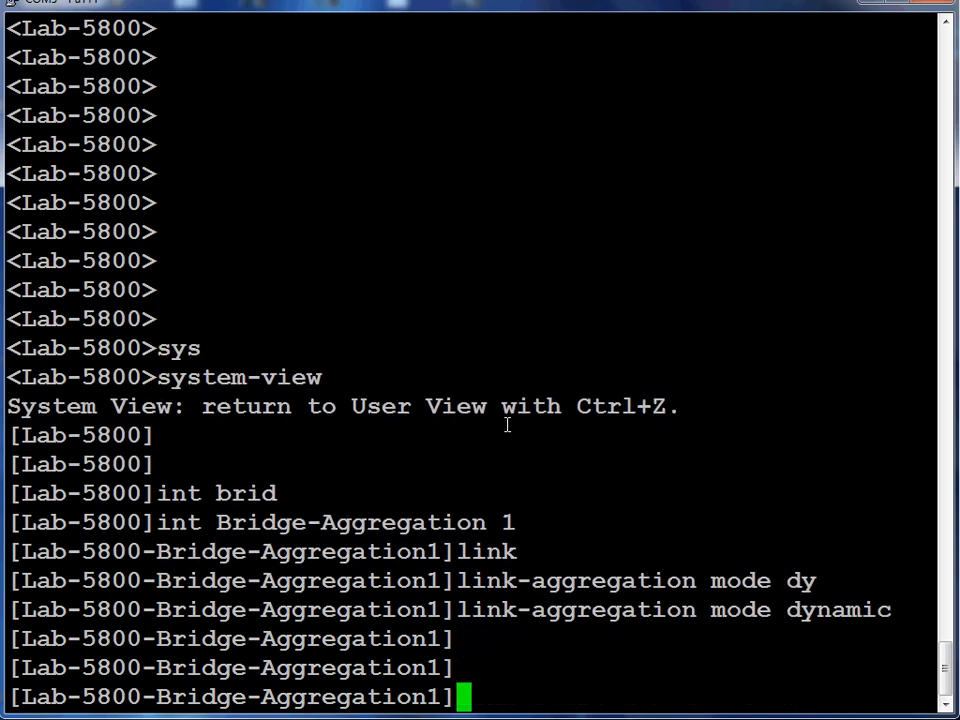
type("quit")
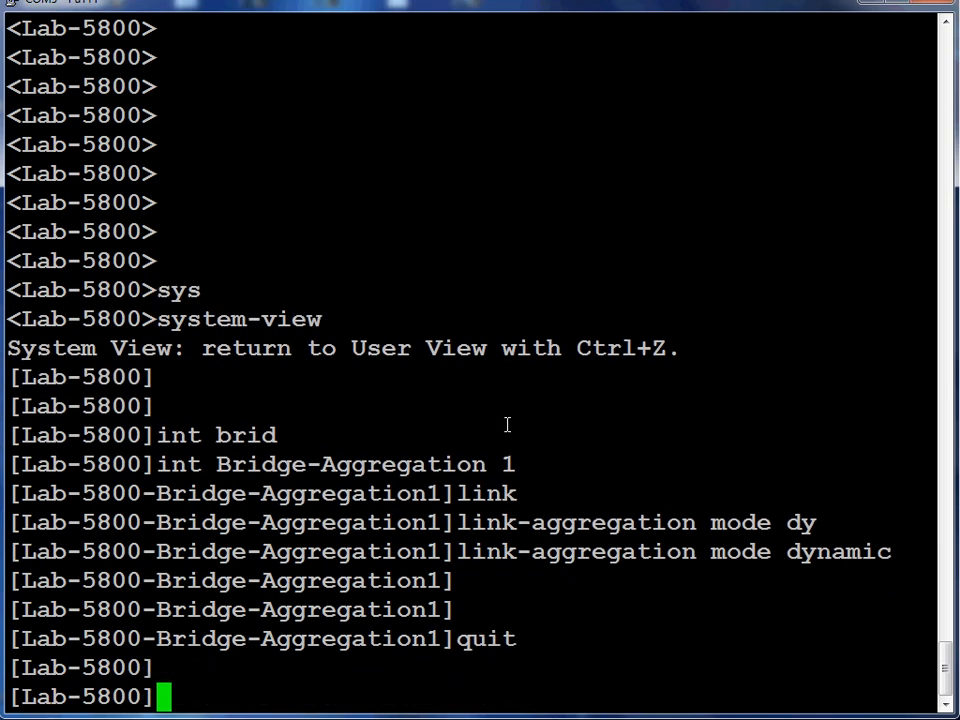
- Add GigabitEthernet1/0/23 to link-aggregation group 1
type("int gi1/0/23")
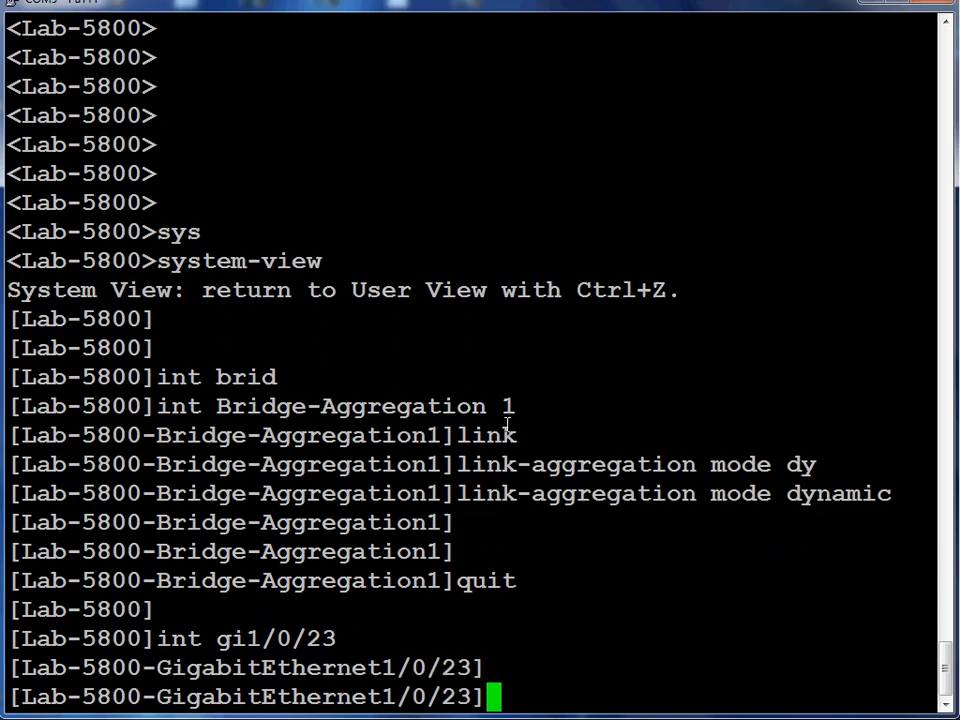
type("port link-aggregation")
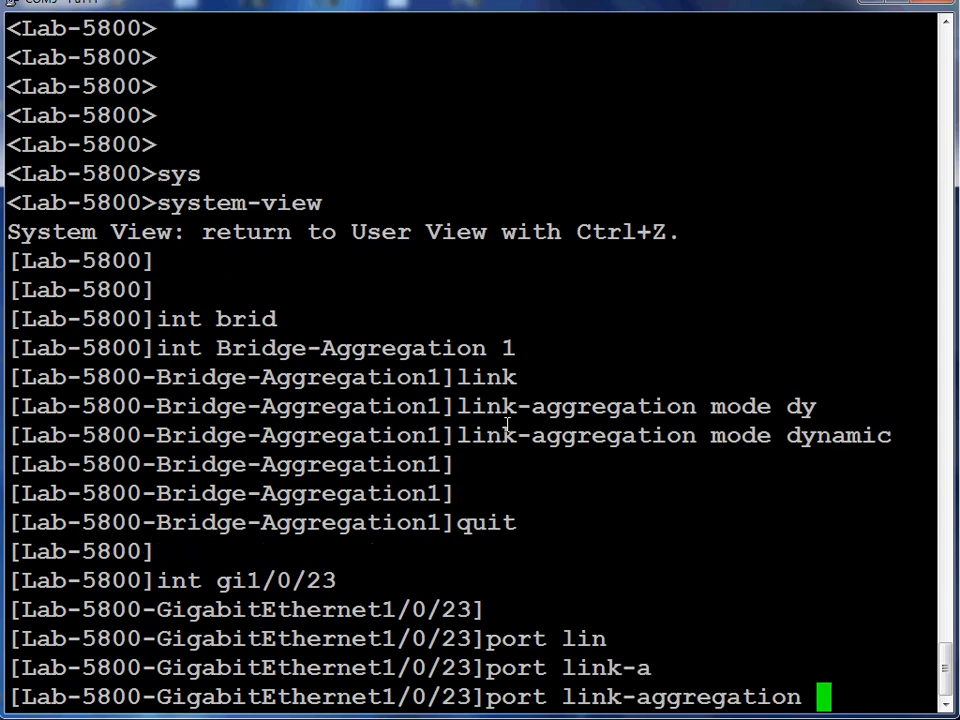
type("group 1")
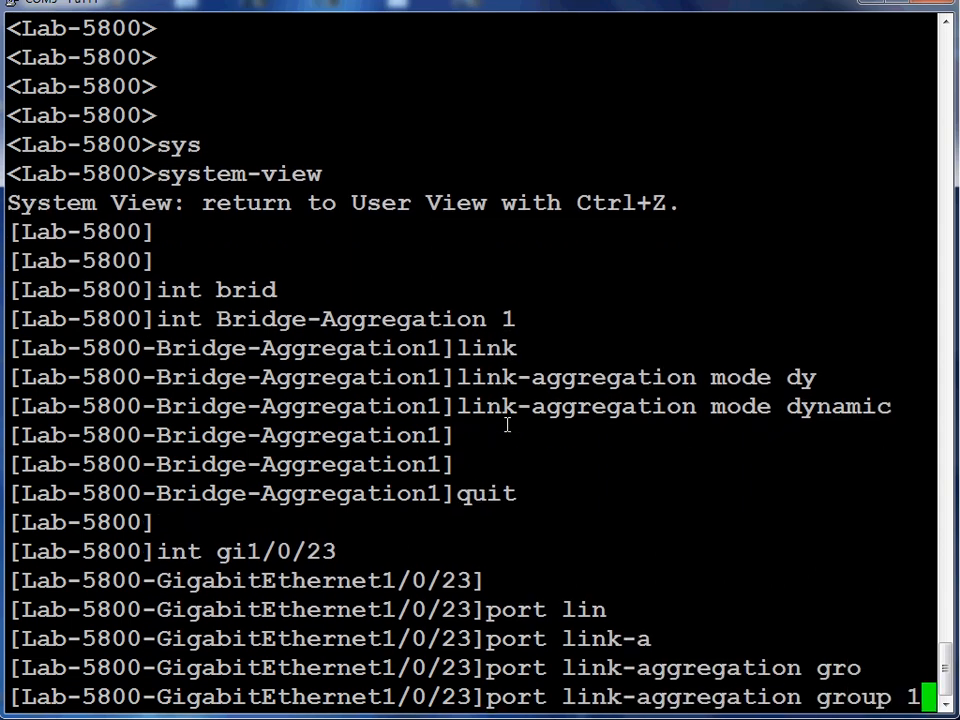
key("Return")
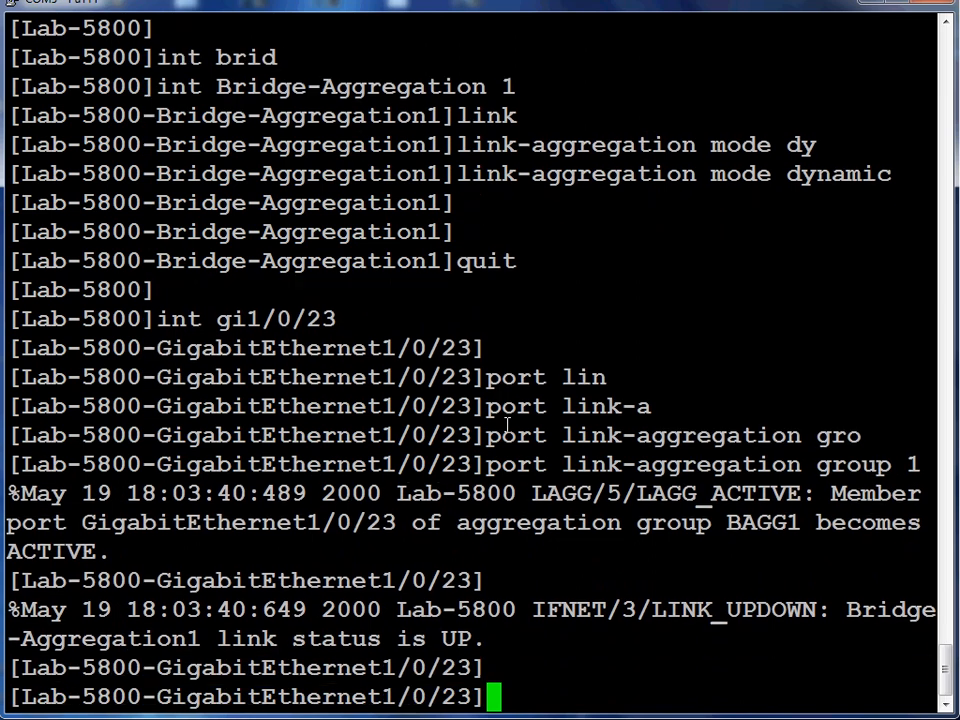
- Move to GigabitEthernet1/0/24 to add it to aggregation group 1
type("int gi1/0/23")
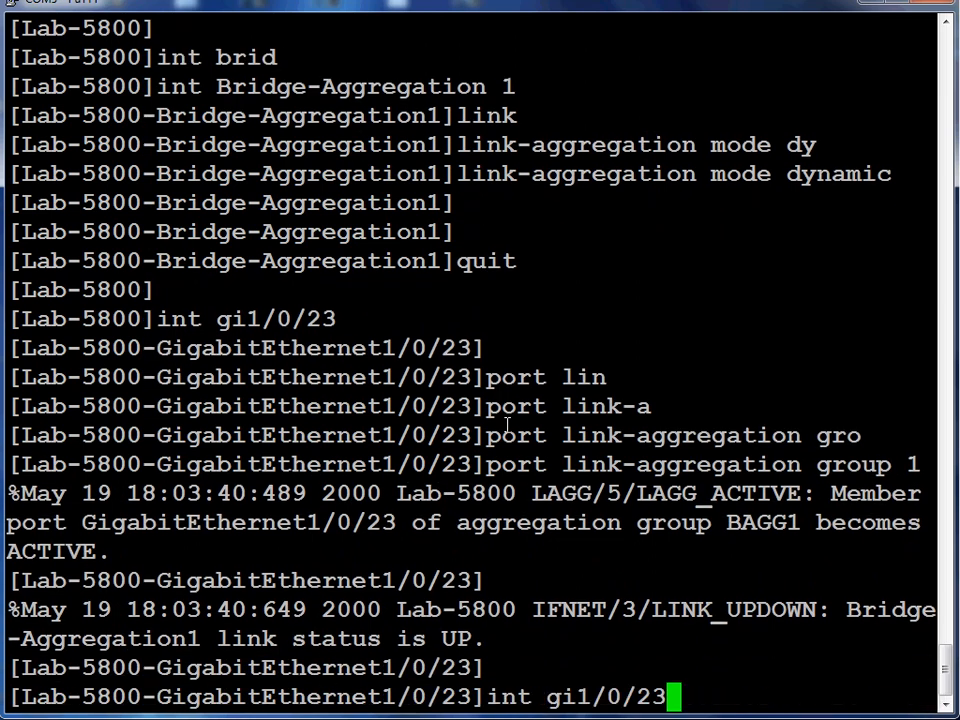
type("4")
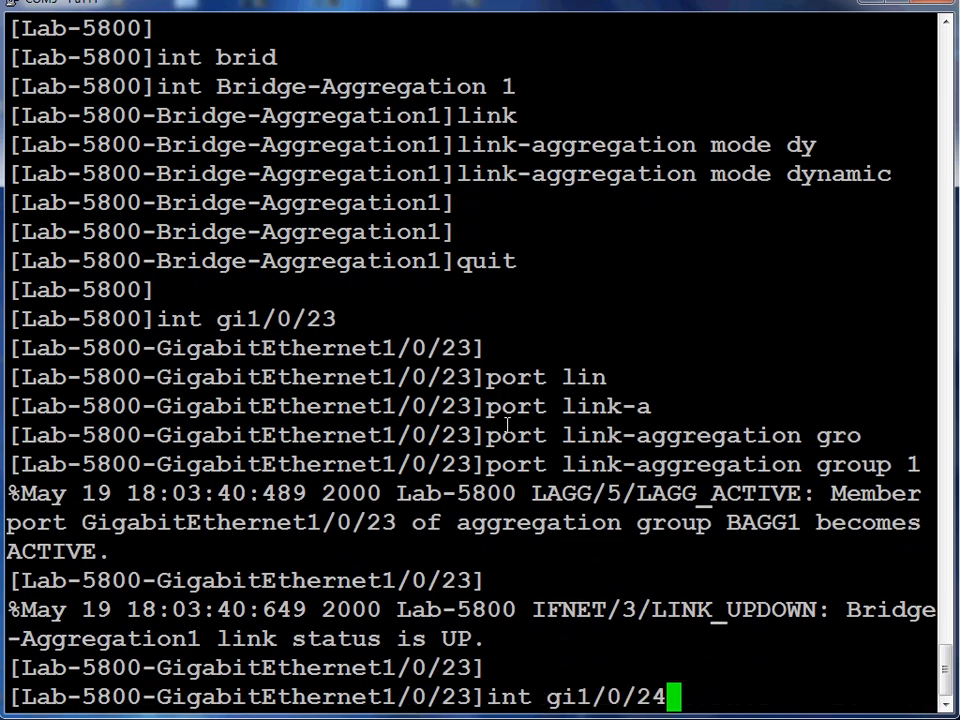
key("Return")
type("i")
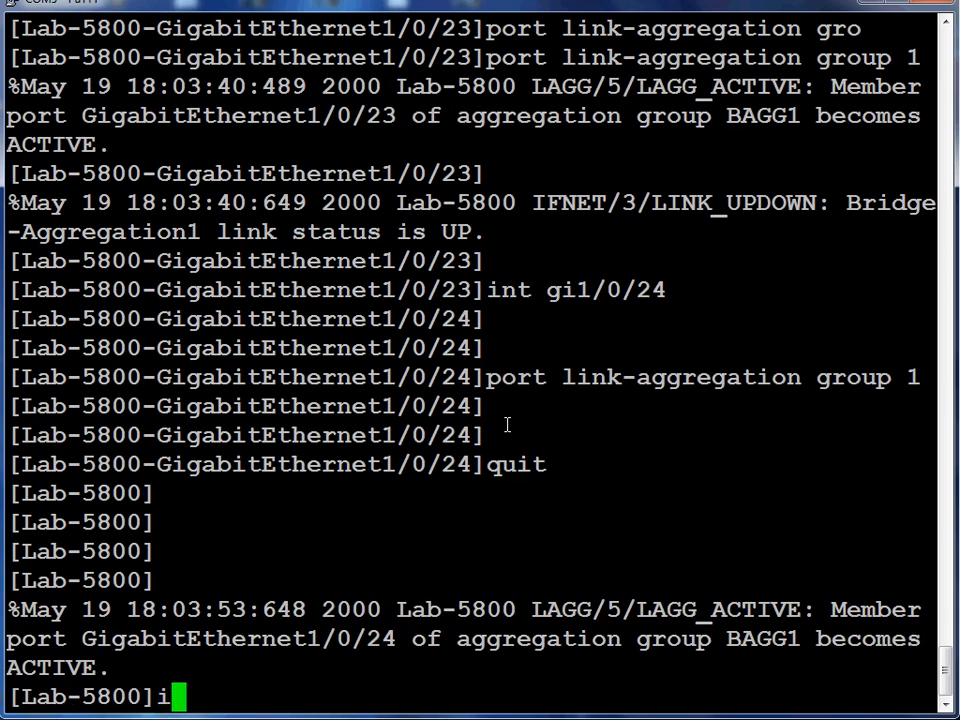
- Make Bridge-Aggregation1 a trunk port permitting VLANs 10, 20 and 30
type("nt brid")
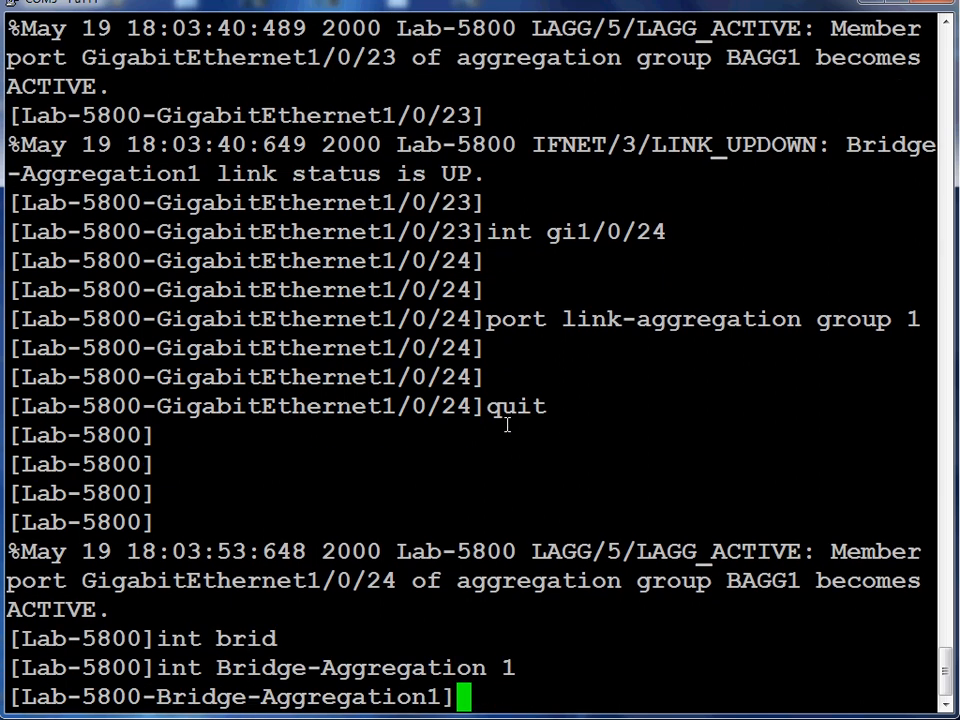
type("port tru")
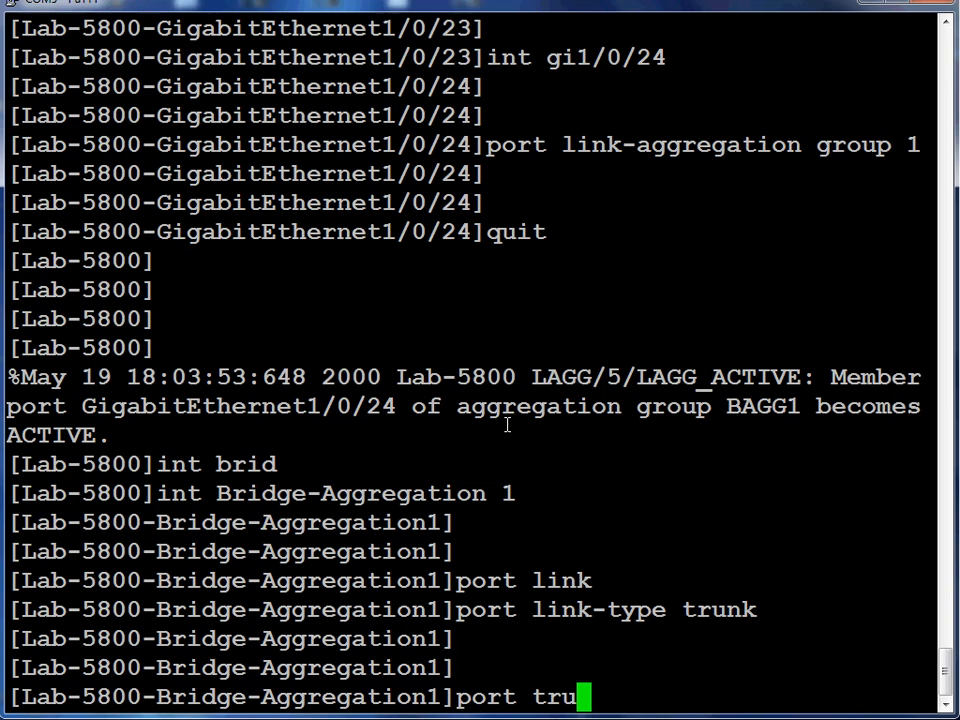
type("nk perm")
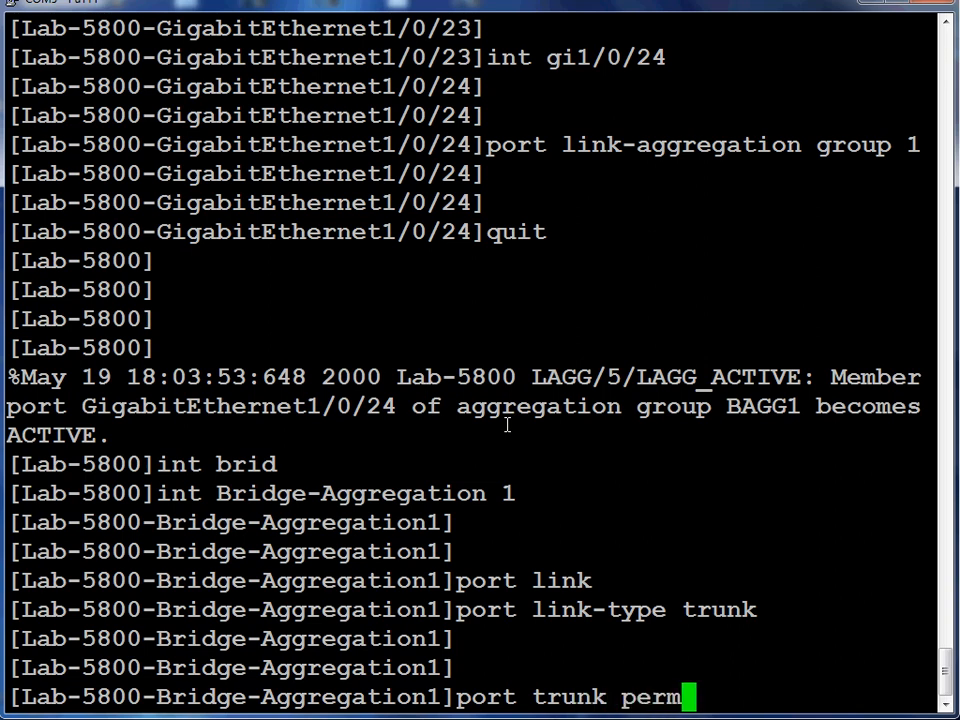
type("vlan 10")
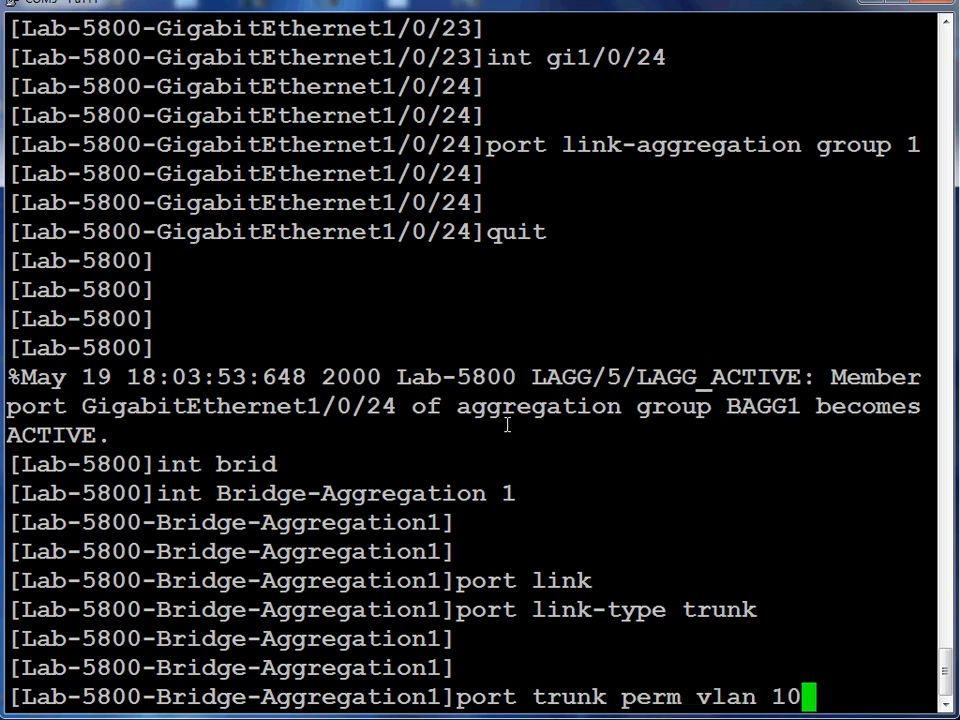
type("20 30")
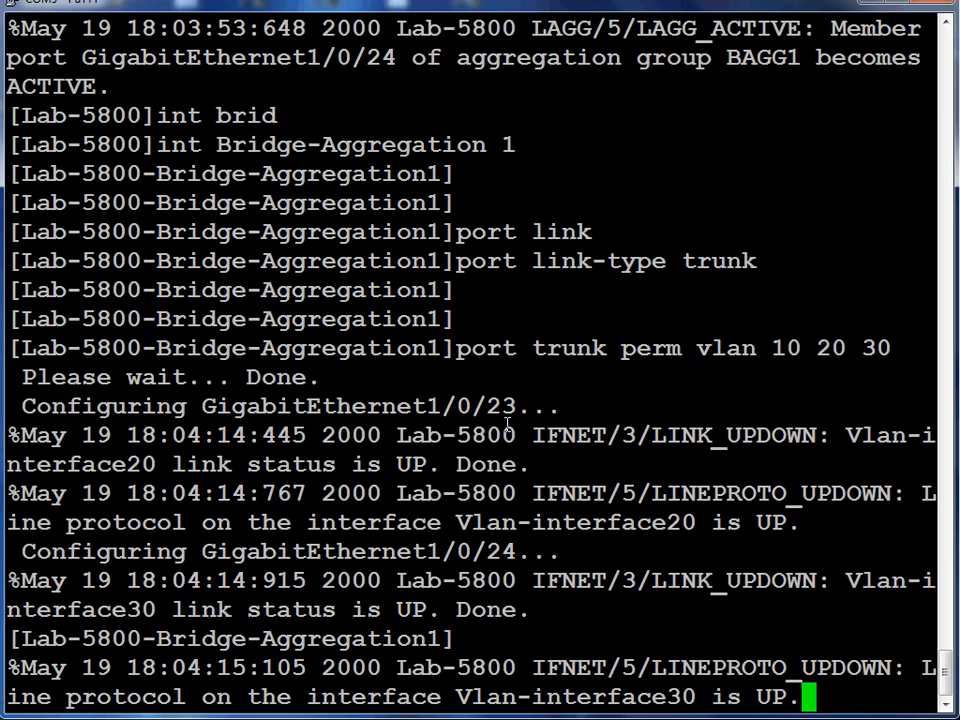
type("display this")
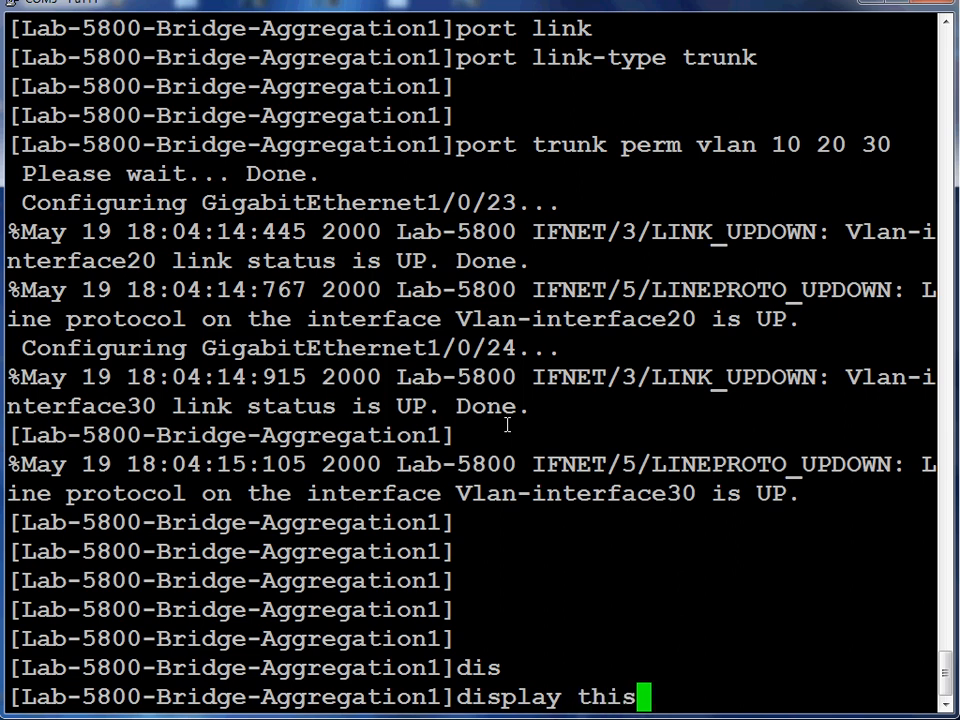
- List Bridge-Aggregation1's config showing trunk VLANs 1 10 20 30, then return to system view
key("Return")
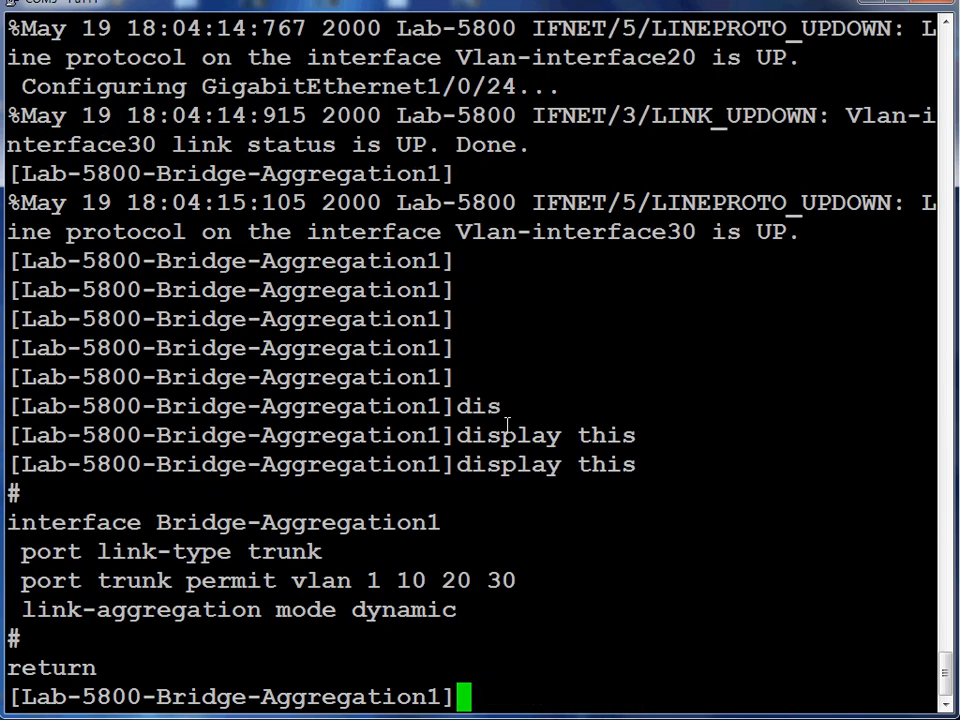
scroll("down", 3)
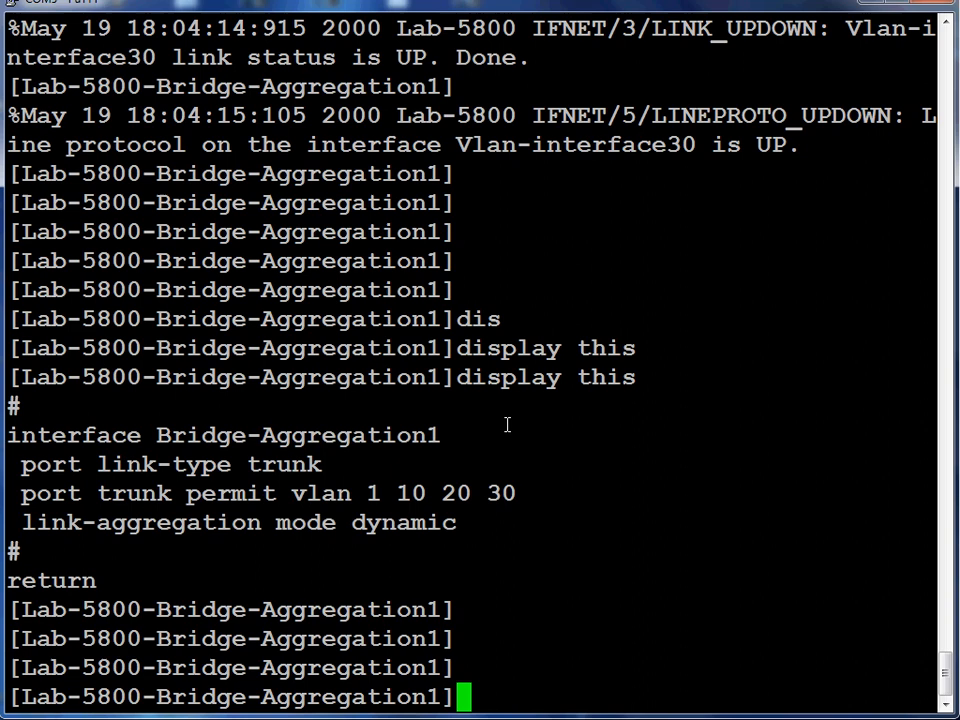
type("quit")
type("display")
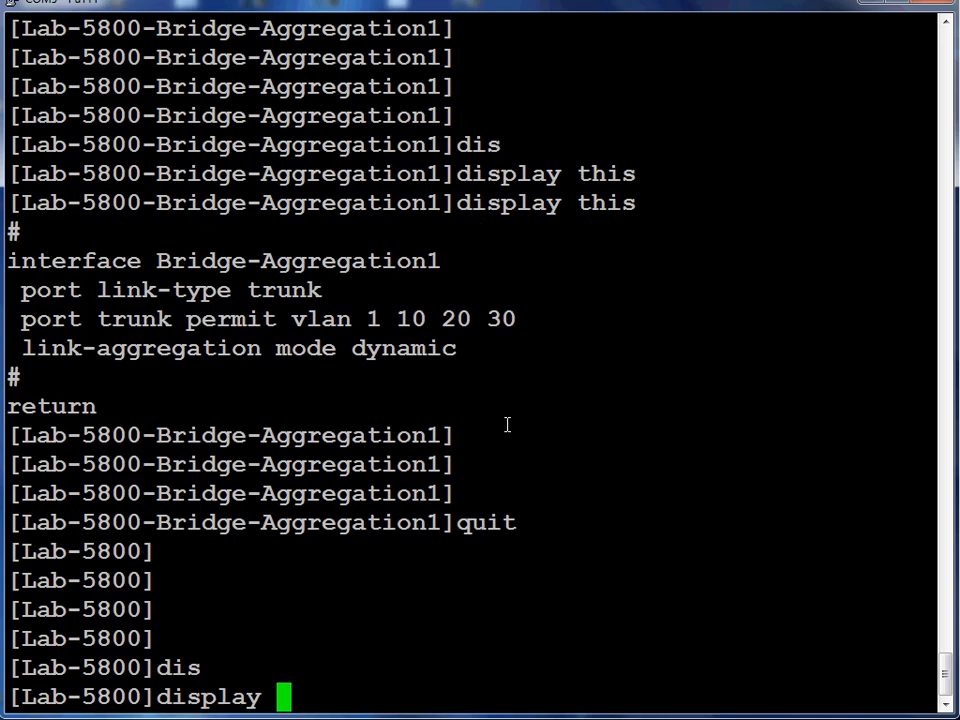
- Review the verbose link-aggregation report showing GE1/0/23 and GE1/0/24 selected in dynamic mode
type("link-aggregation verbose")
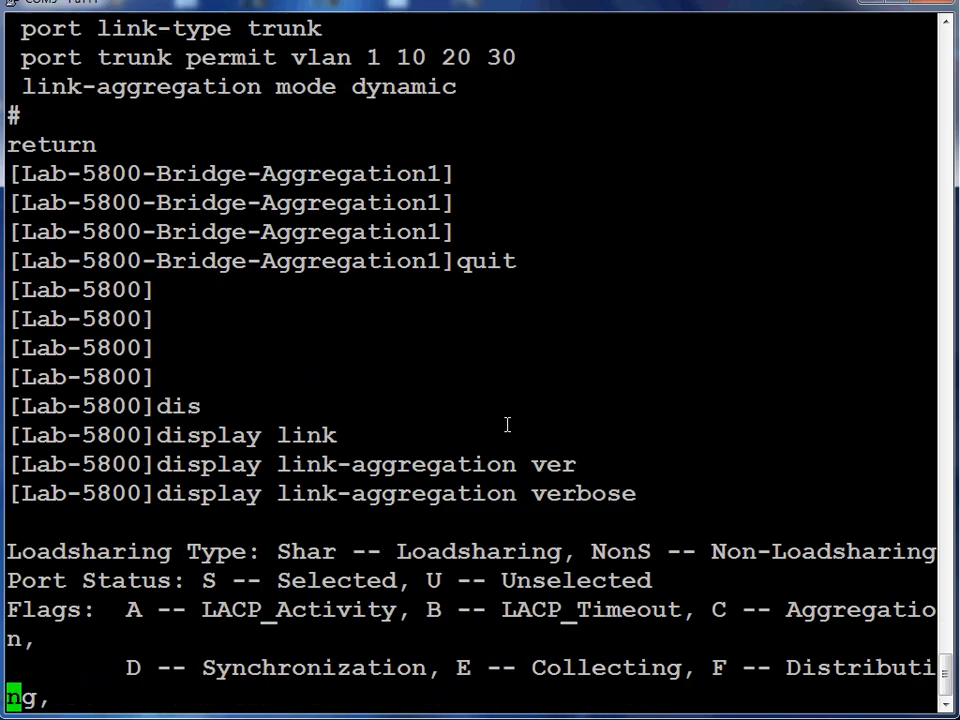
scroll("down", 3)
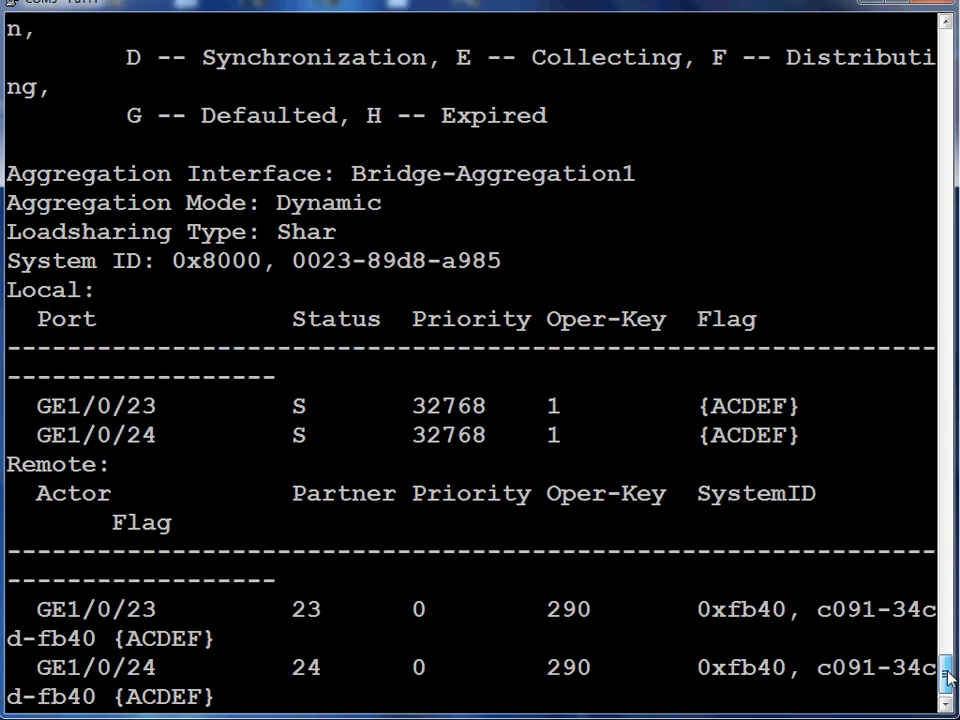
scroll("up", 3)
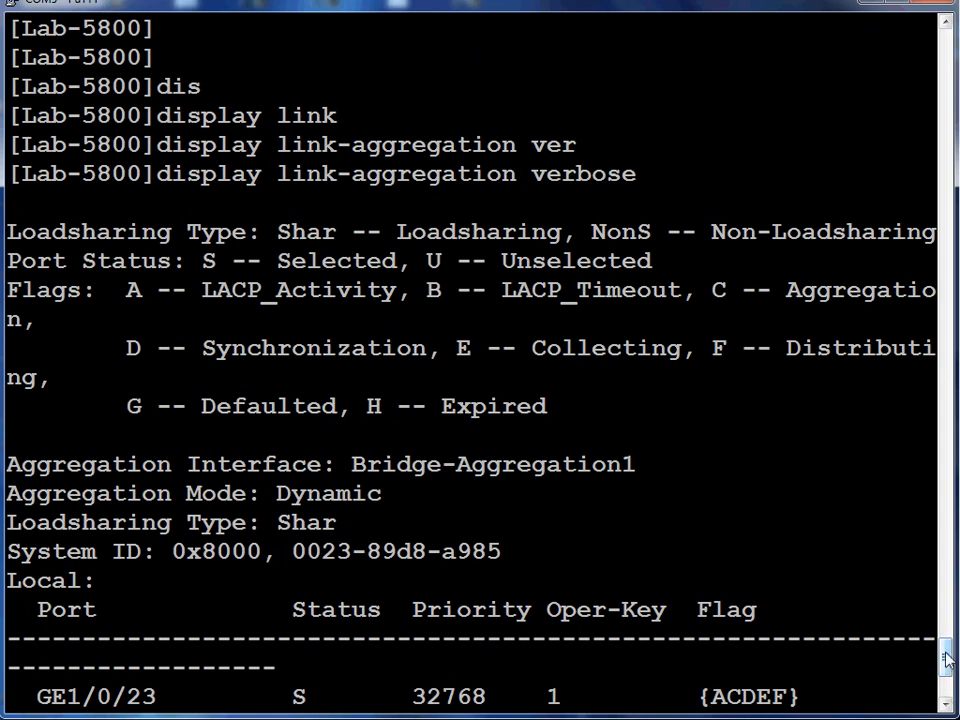
scroll("down", 3)
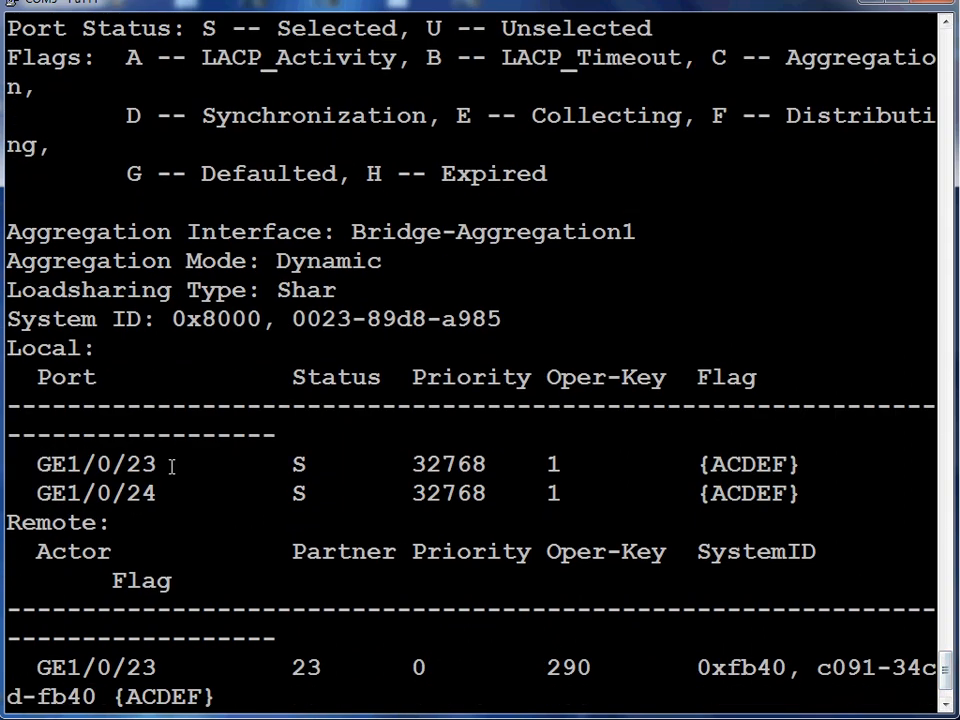
mouse_move(356, 224)
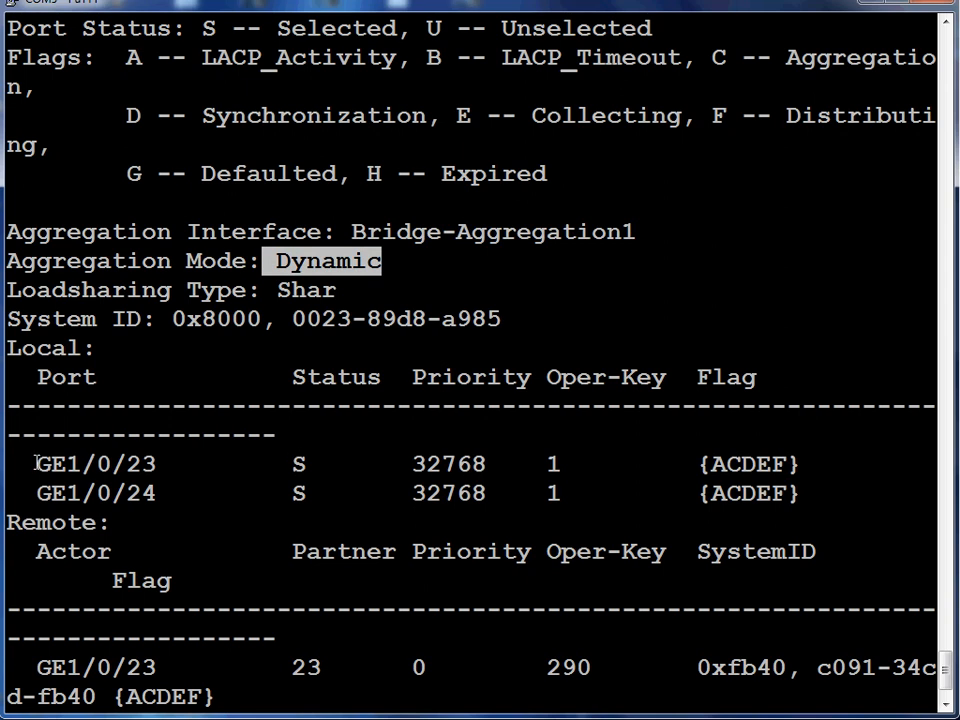
double_click(96, 464)
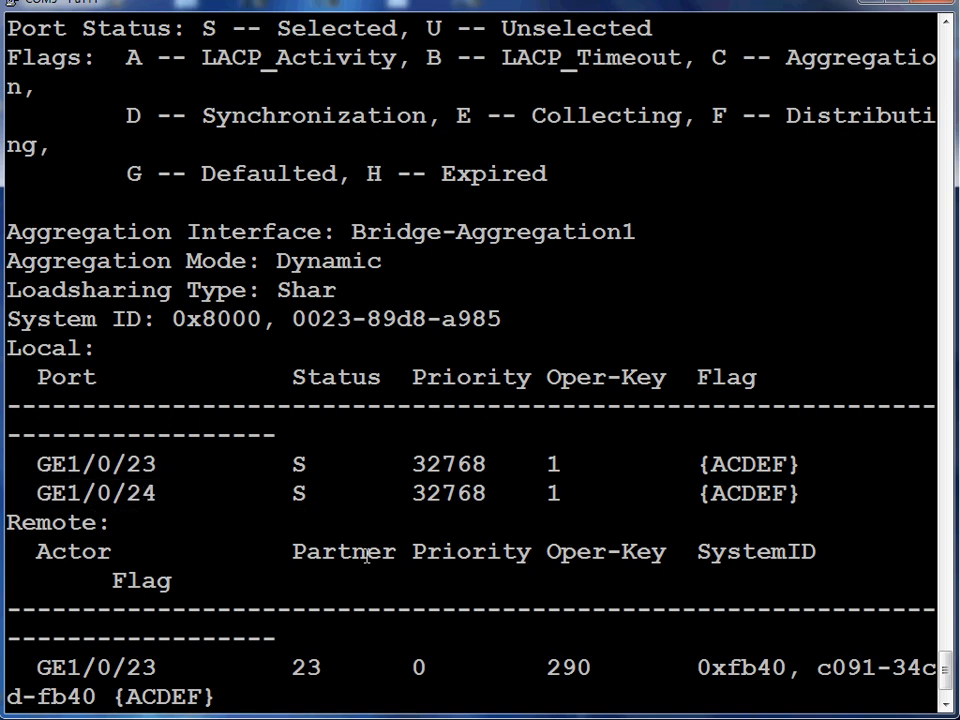
scroll("down", 3)
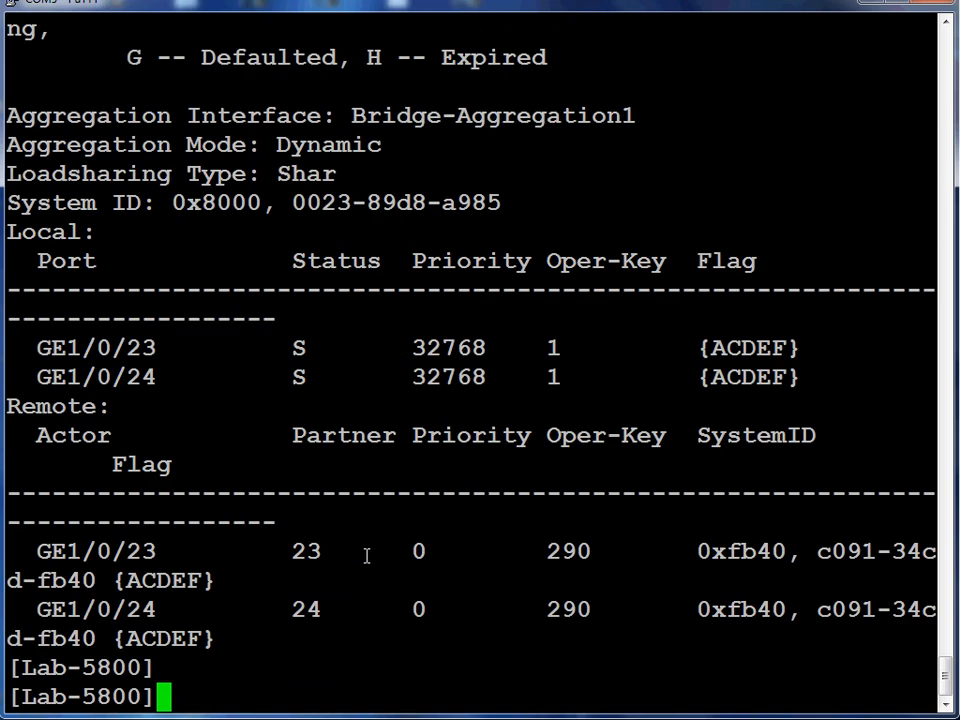
- Quit from system view down to user view
type("qu")
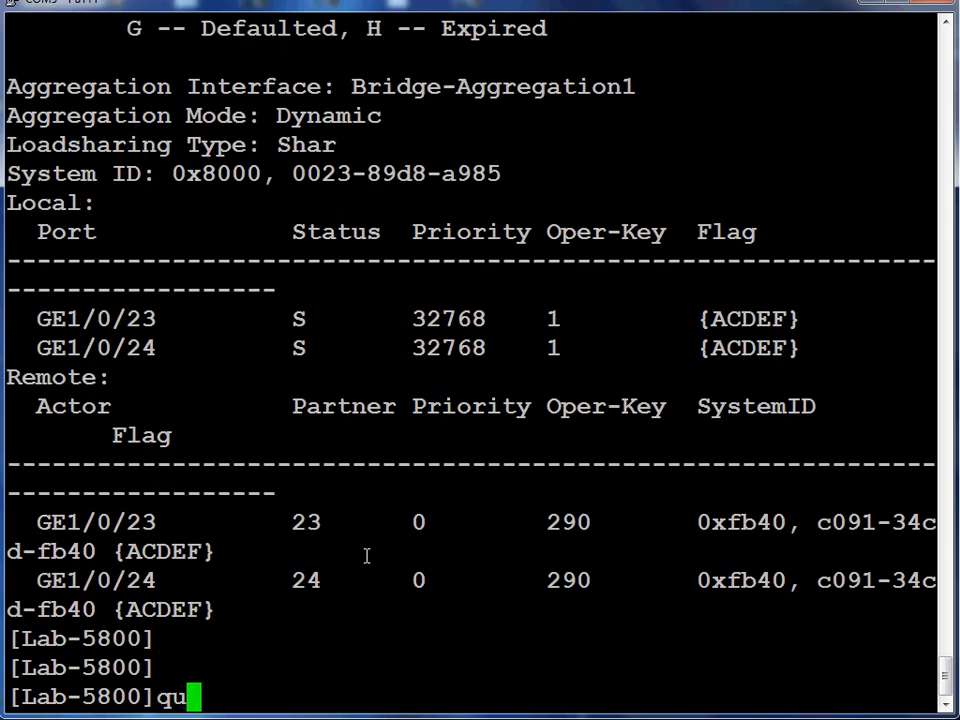
key("Return")
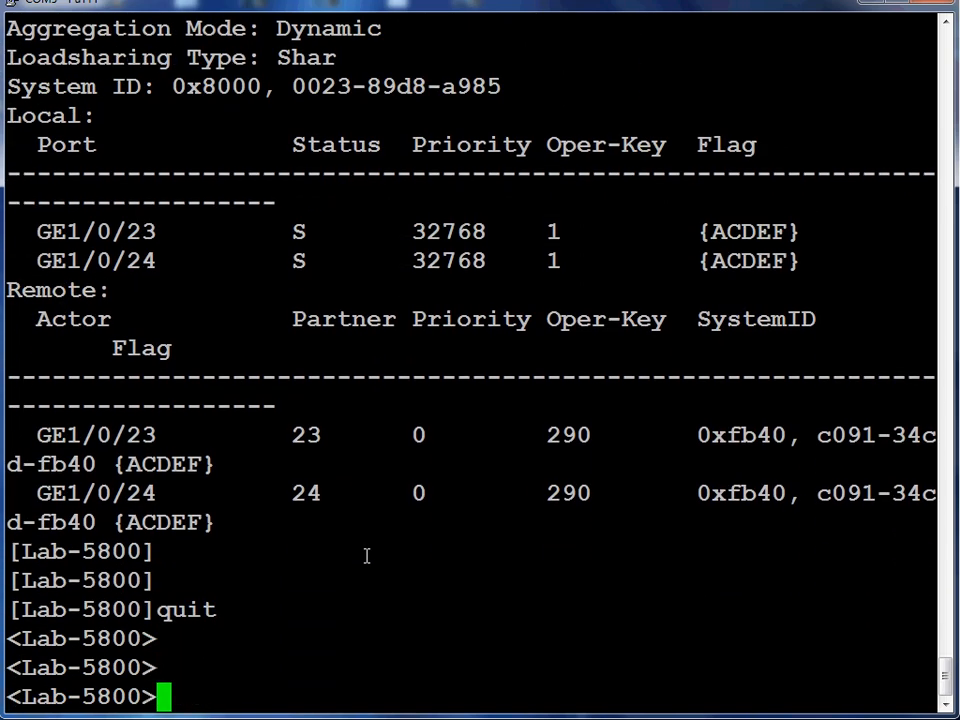